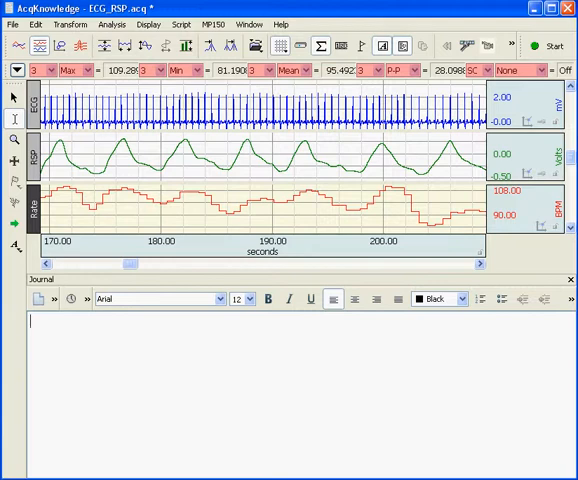
mouse_move(292, 230)
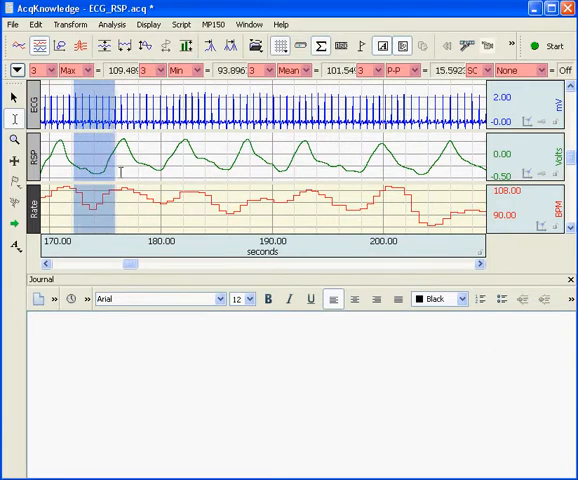
- Select the waveform stretch from about 170 s to 180 s for ECG rate measurement
drag(104, 150, 184, 150)
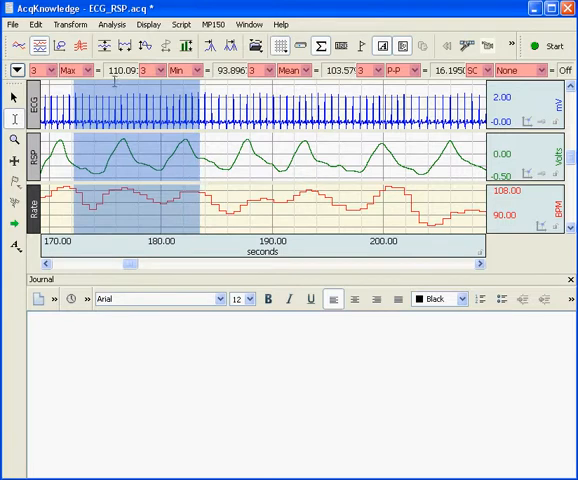
mouse_move(356, 82)
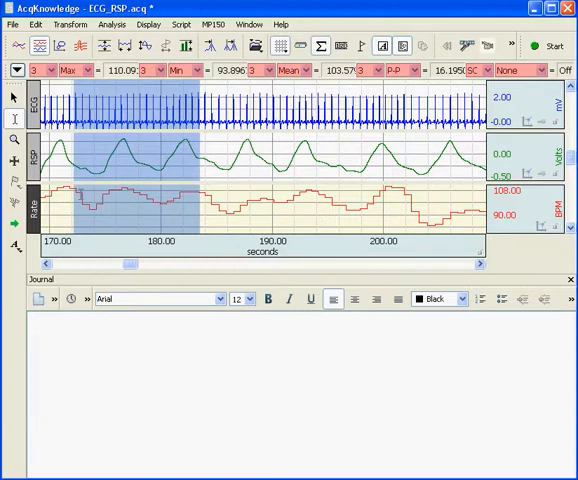
mouse_move(32, 212)
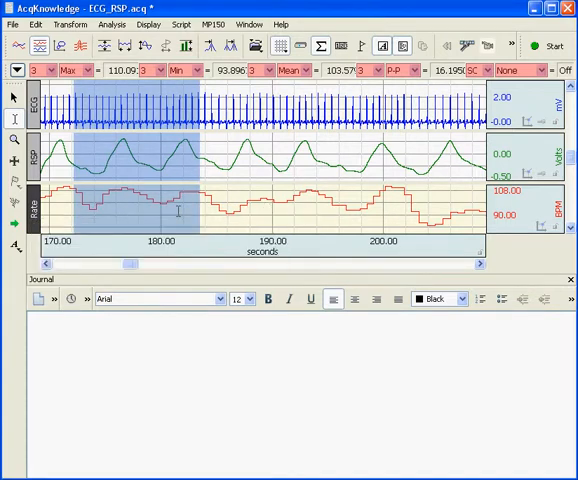
mouse_move(110, 256)
text(4)
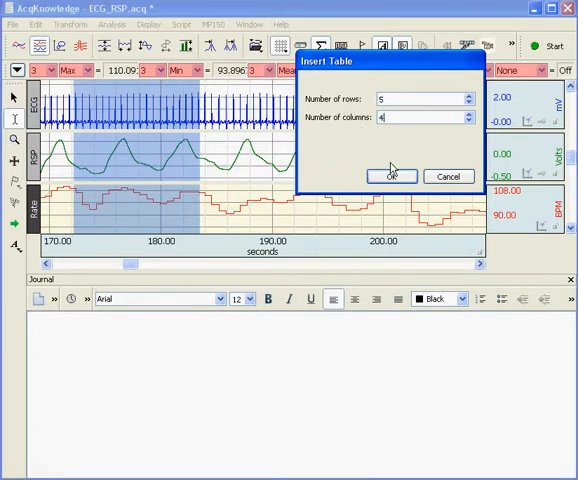
- Insert a 5-row by 4-column table into the journal
click(390, 176)
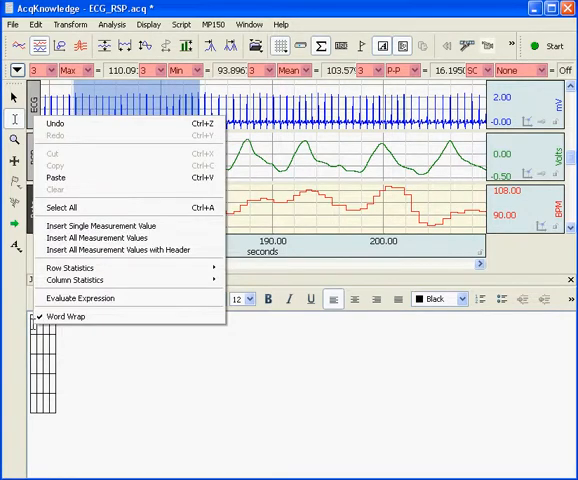
- Insert the first selection's Max, Min, Mean and P-P values with their headings into the table
click(76, 268)
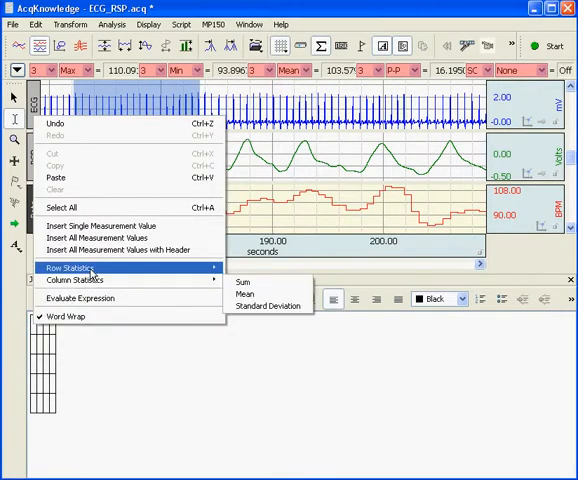
mouse_move(116, 250)
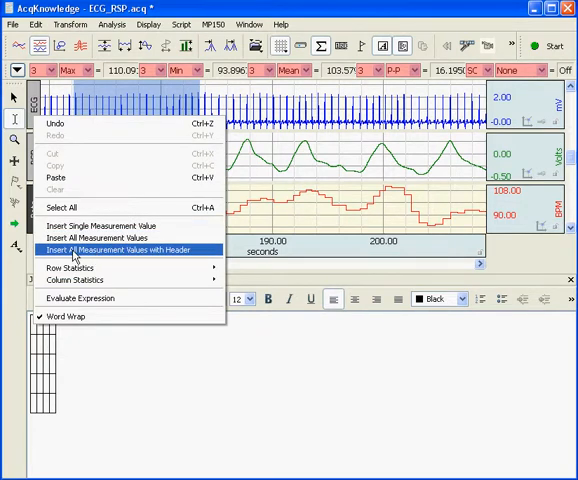
mouse_move(124, 256)
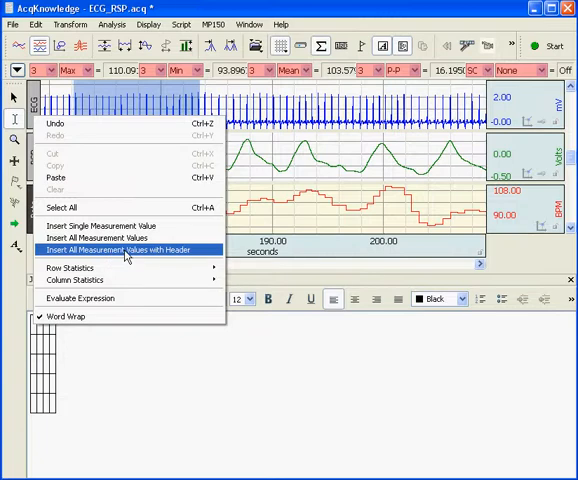
click(116, 250)
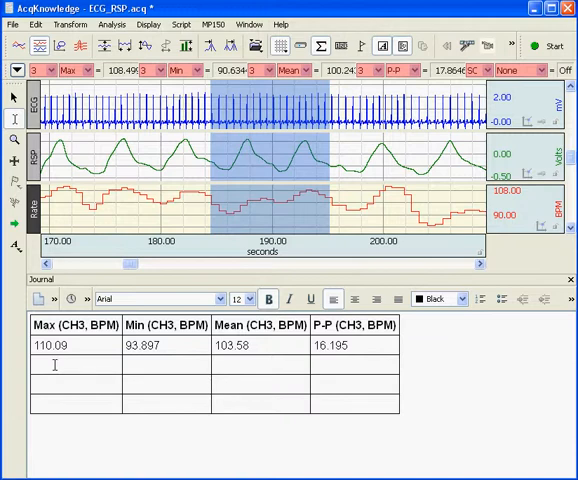
- Insert the second selection's values (max 108.5, min 90.634, mean 100.24, P-P 17.865) as the next row
right_click(56, 364)
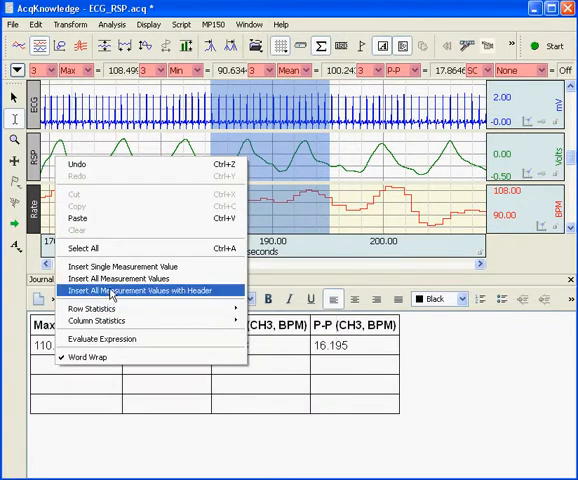
mouse_move(120, 278)
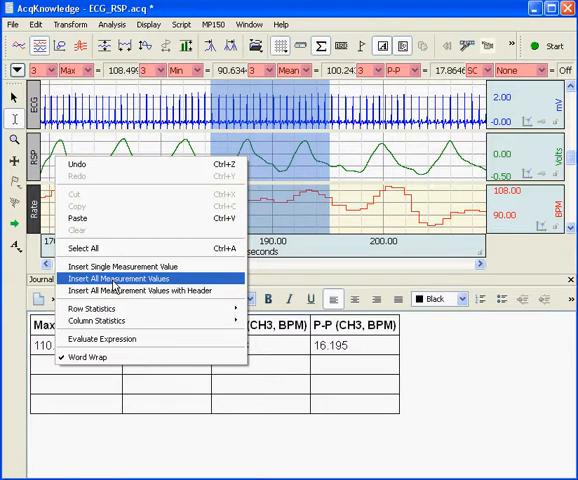
click(120, 278)
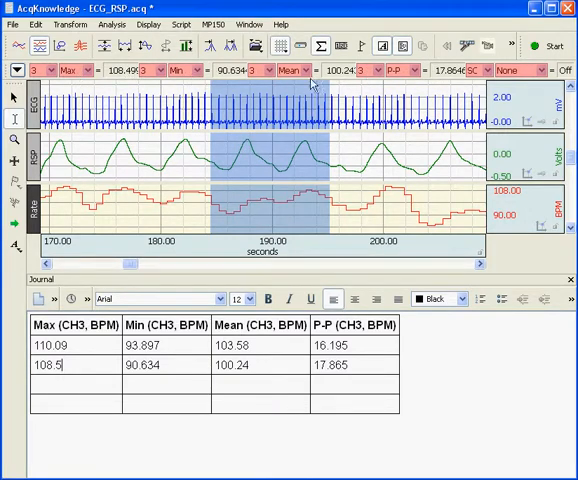
mouse_move(426, 82)
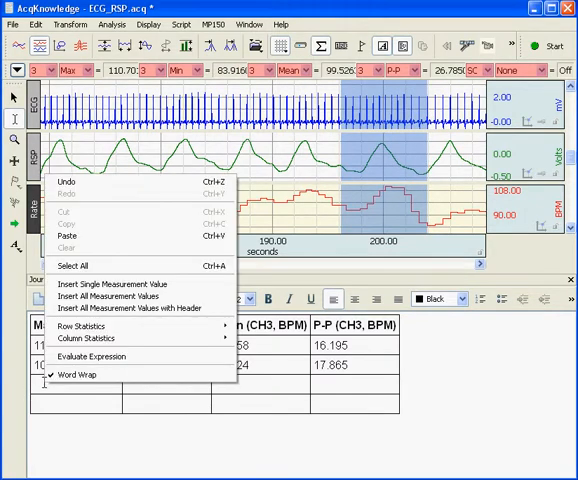
- Insert the third selection's values (max 110.7, min 93.916, mean 99.526, P-P 26.785) as another row
click(120, 296)
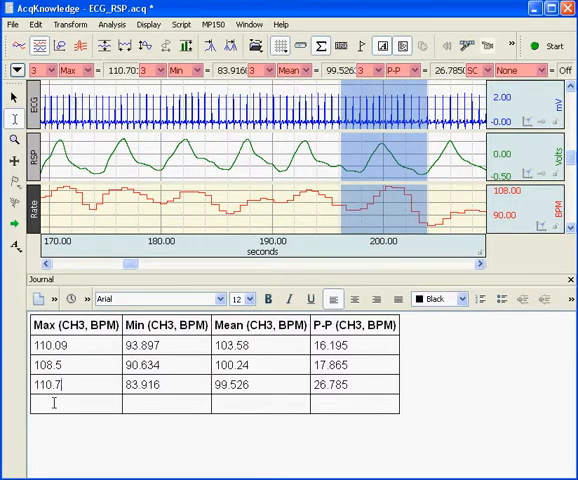
- Fill the bottom row with each column's mean (109.76, 89.482, 101.12, 20.282) and select it
right_click(56, 404)
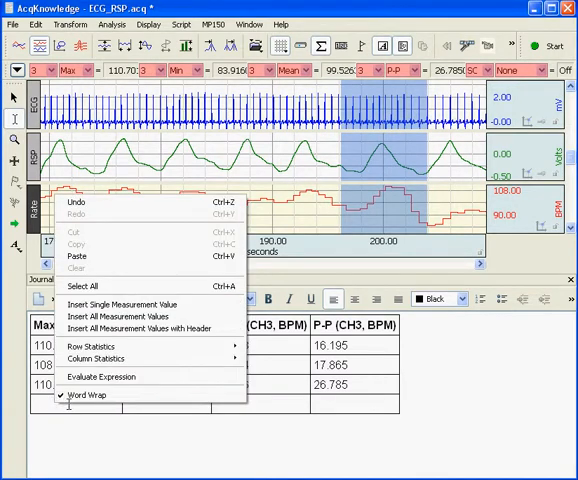
click(96, 358)
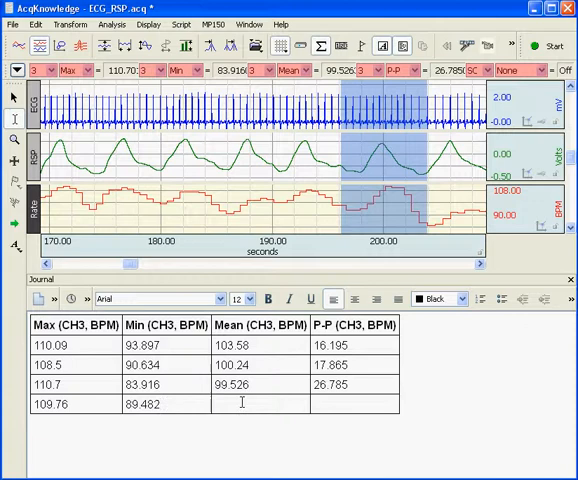
right_click(242, 402)
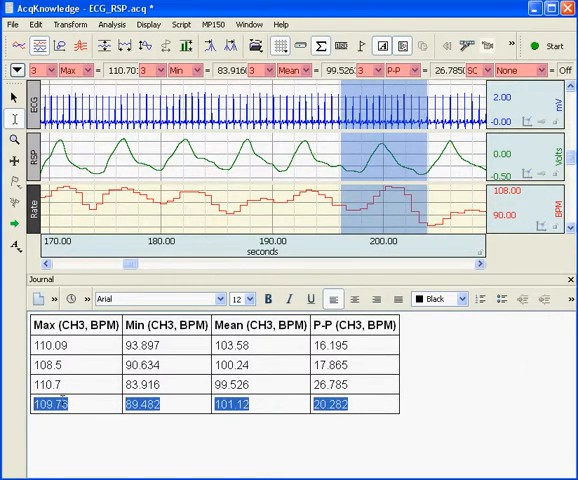
- Colour the selected means row red
click(460, 300)
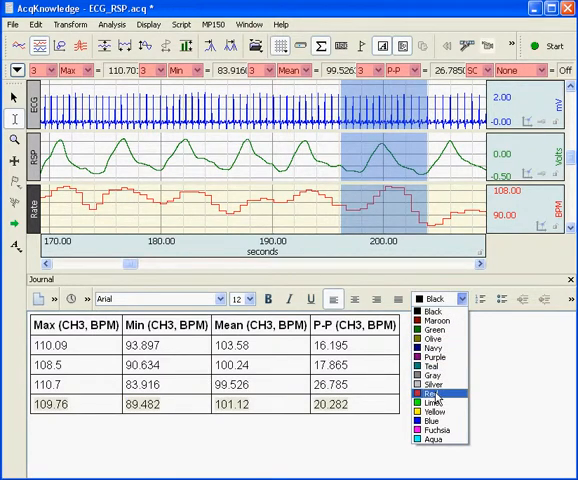
click(432, 400)
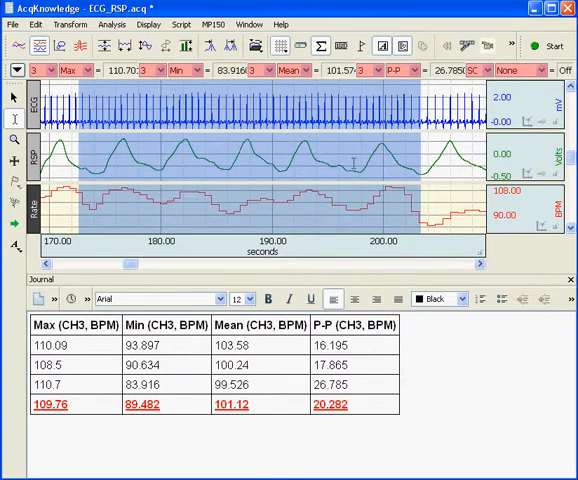
- Paste the full-record graph into the journal via Edit > Journal > Paste Graph
click(36, 24)
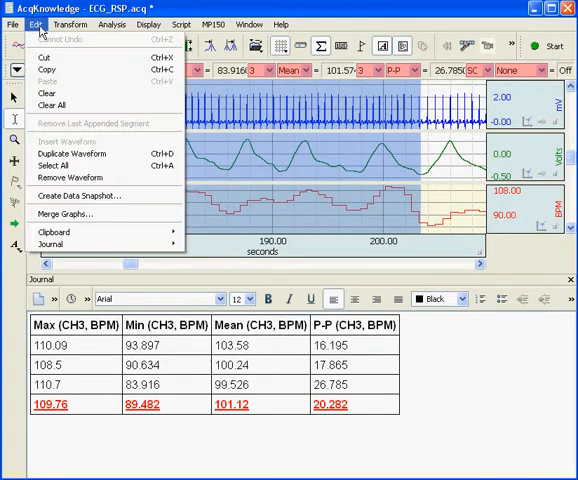
mouse_move(52, 244)
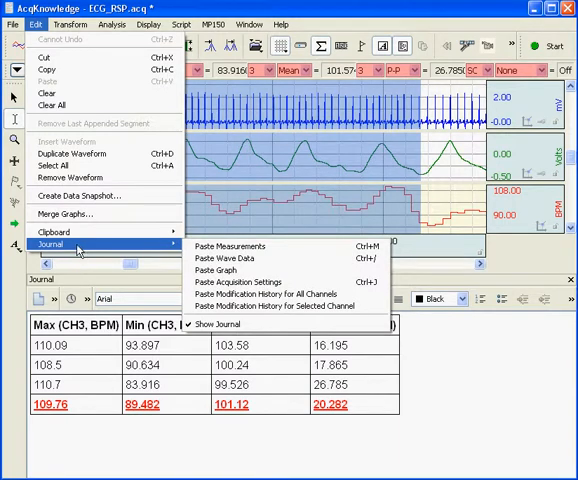
mouse_move(176, 252)
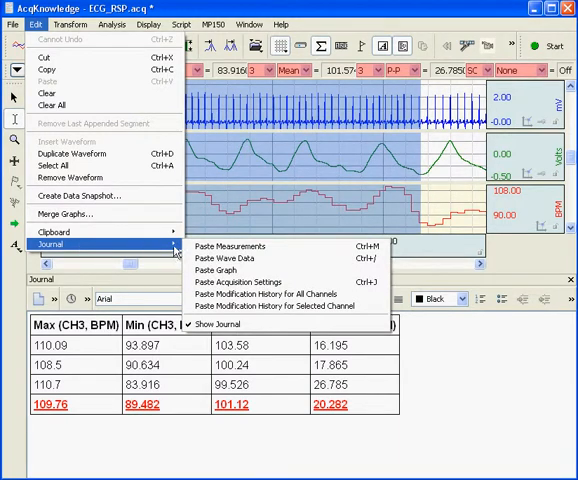
mouse_move(218, 268)
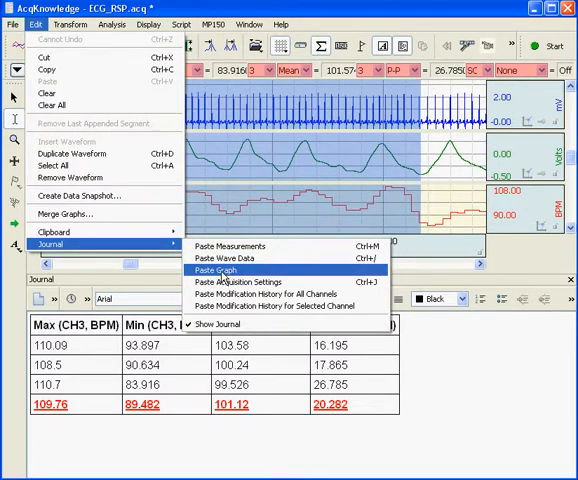
mouse_move(224, 270)
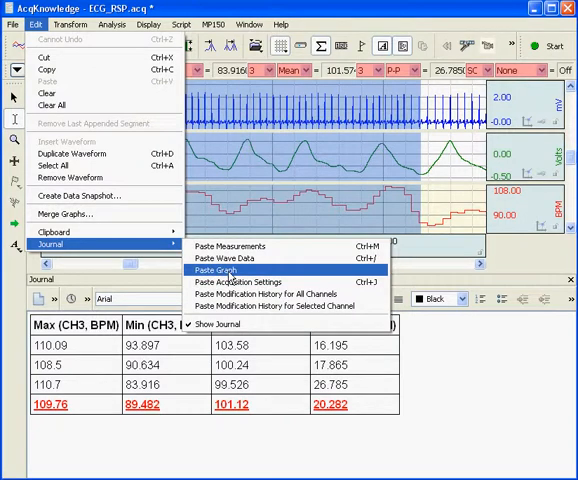
click(216, 270)
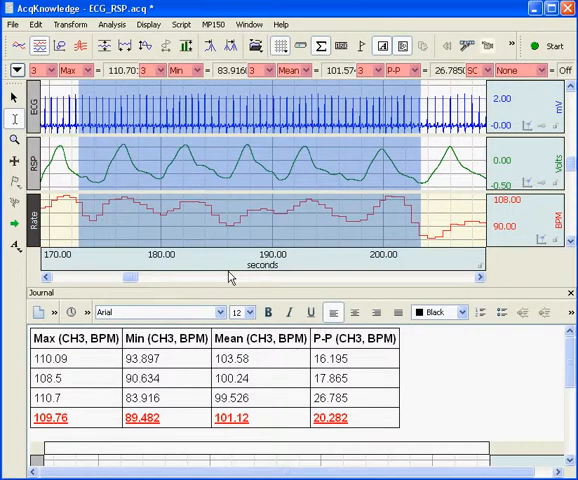